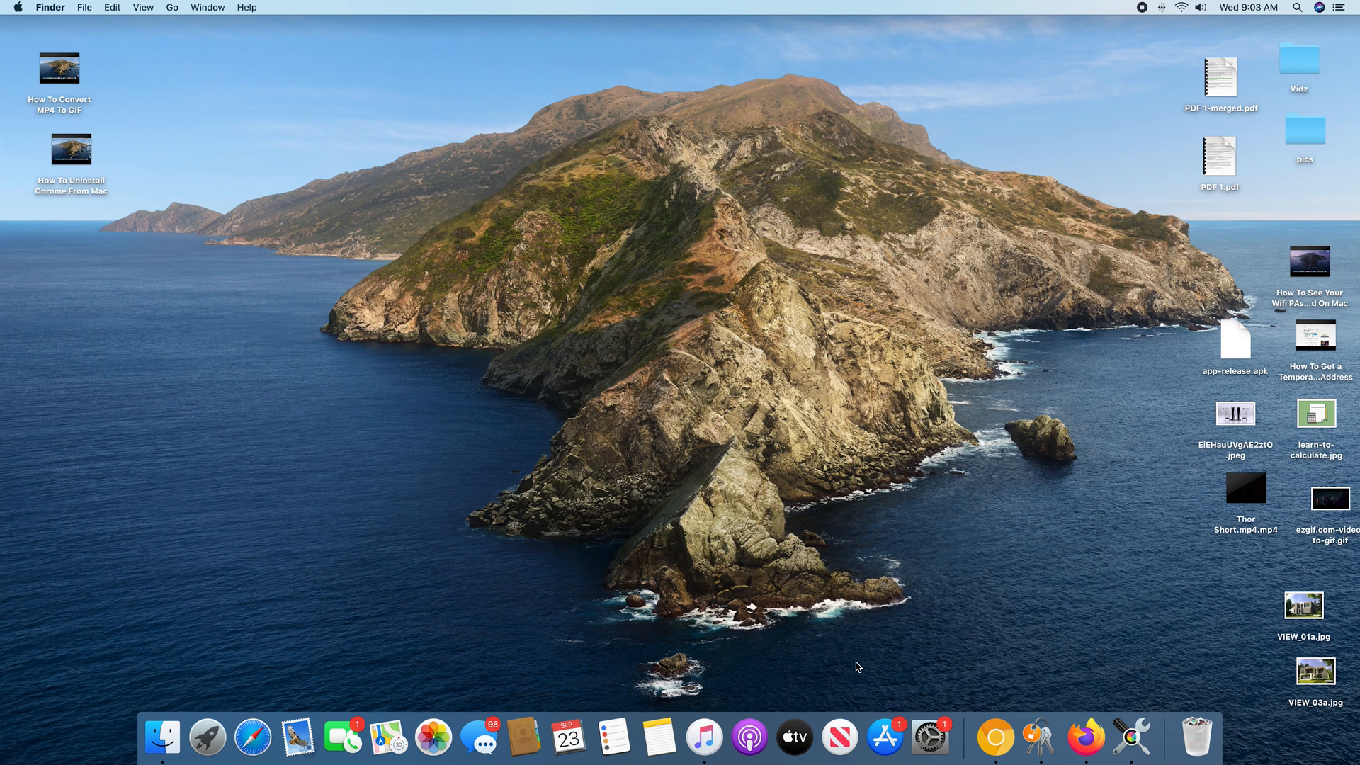
mouse_move(762, 606)
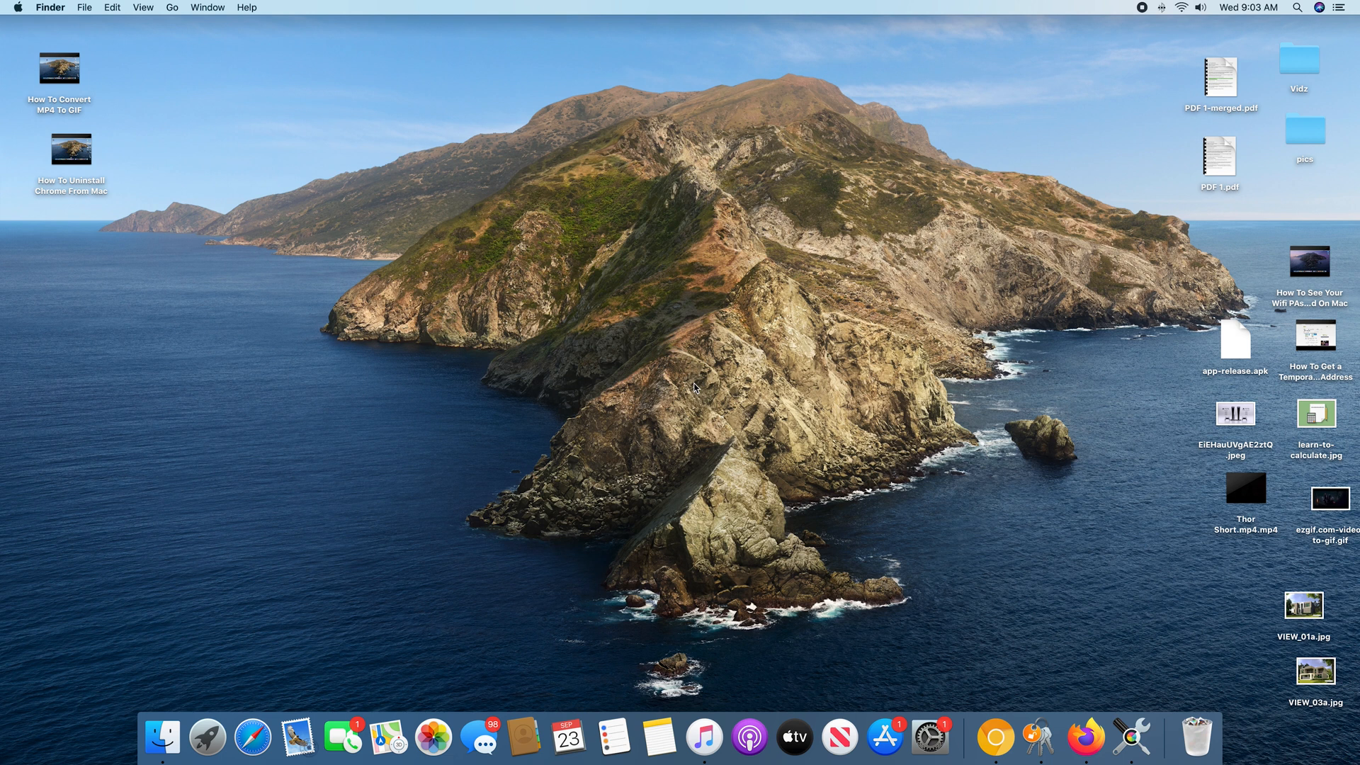
mouse_move(660, 429)
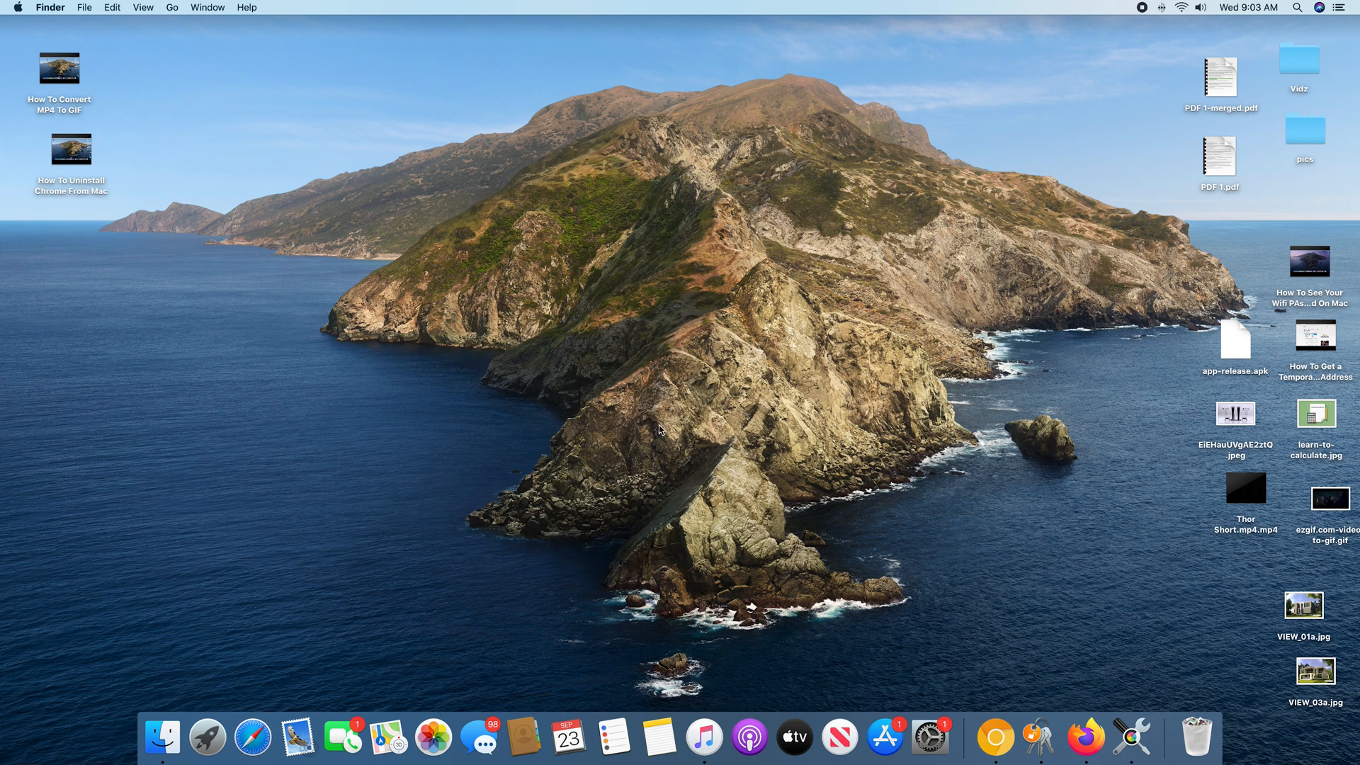
mouse_move(395, 545)
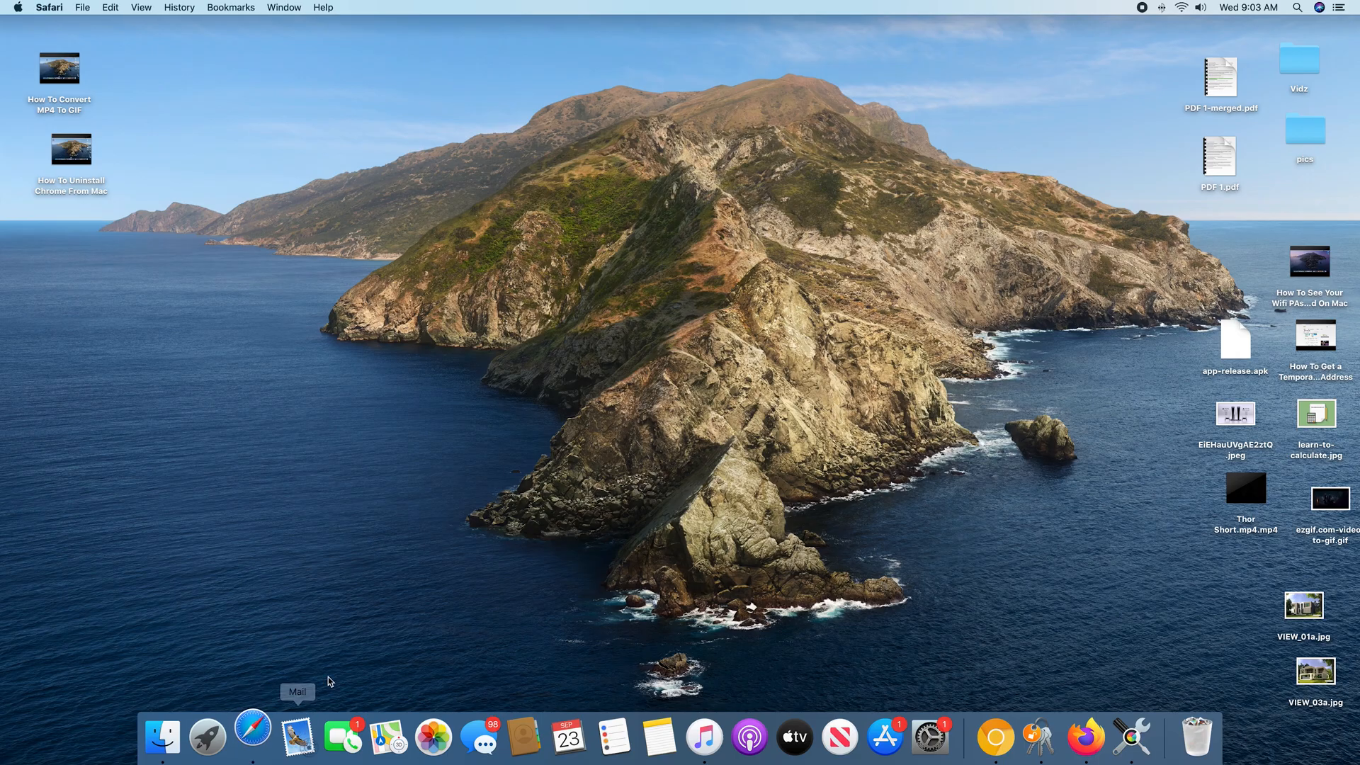
Search the web for "download chrome" from Safari's address bar
click(252, 737)
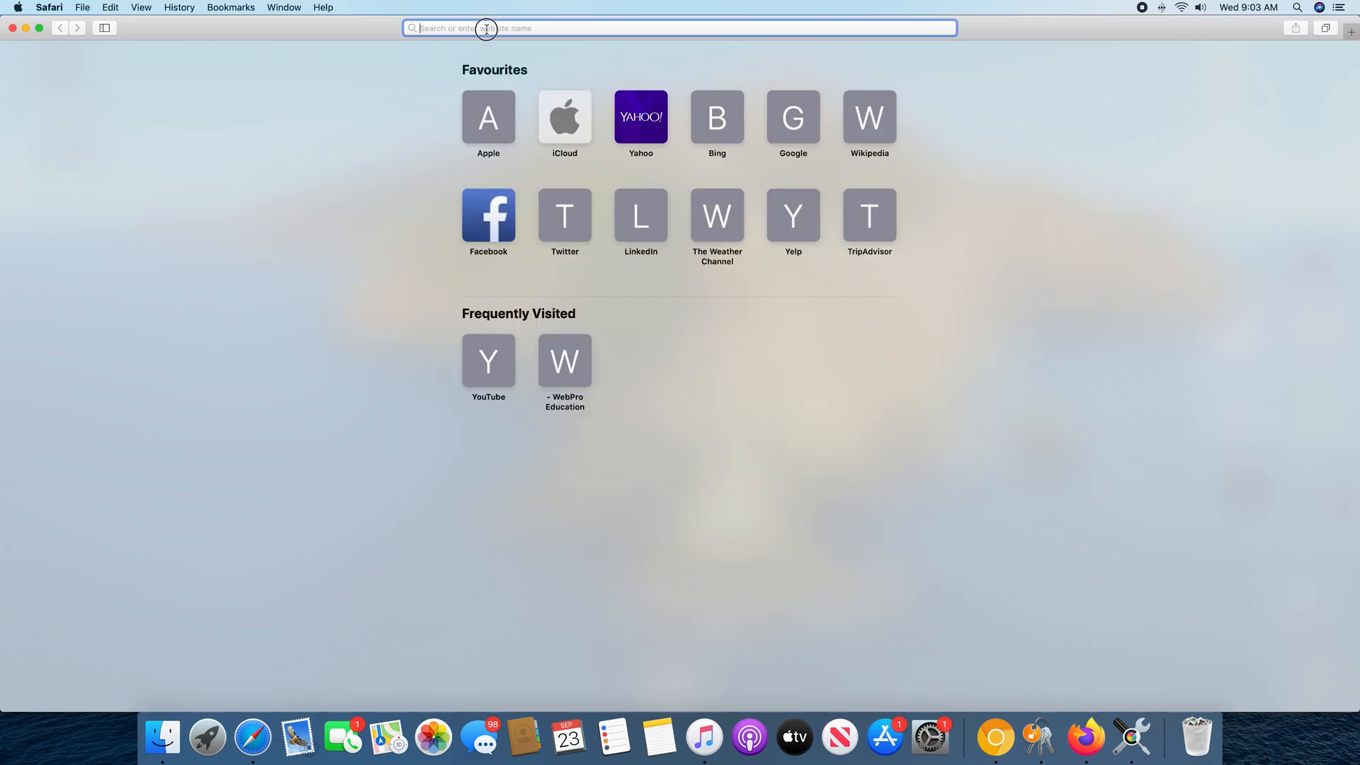
text(d)
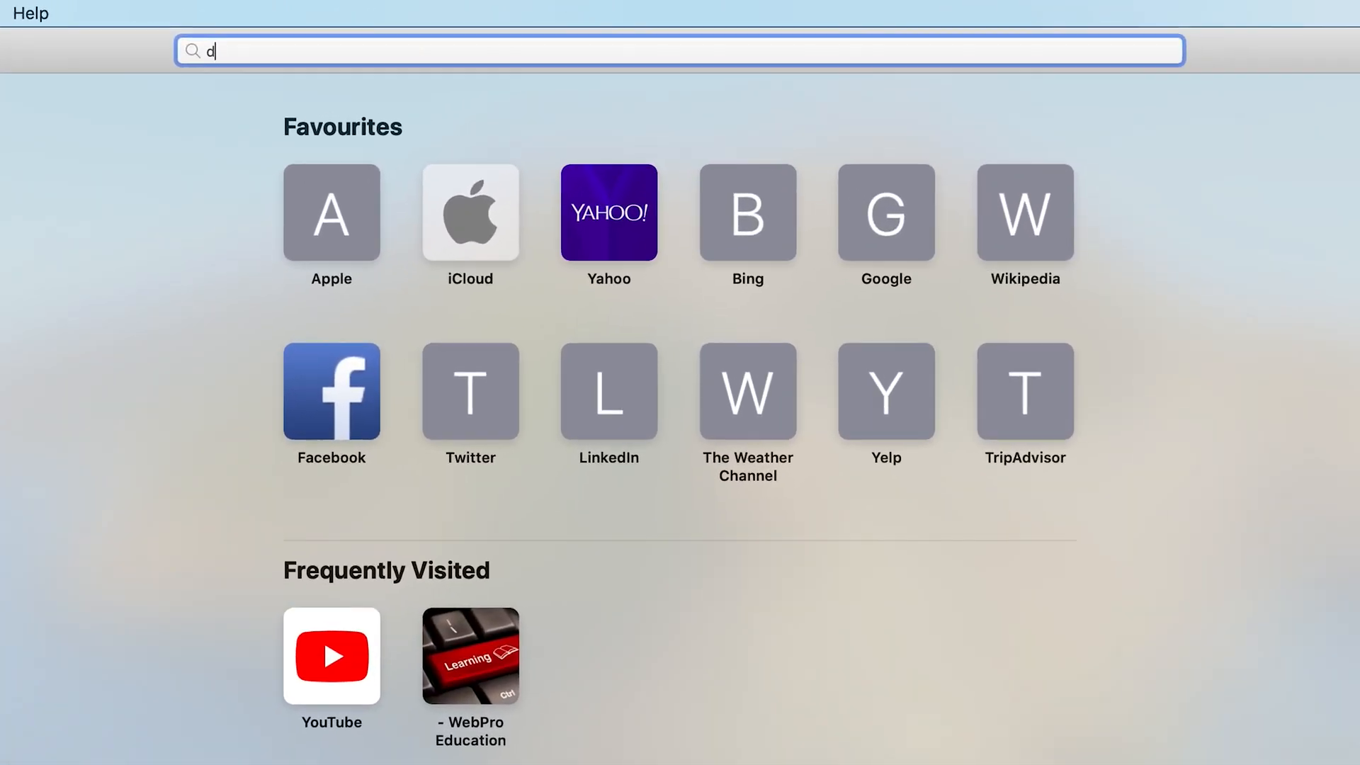
text(ownload chrome)
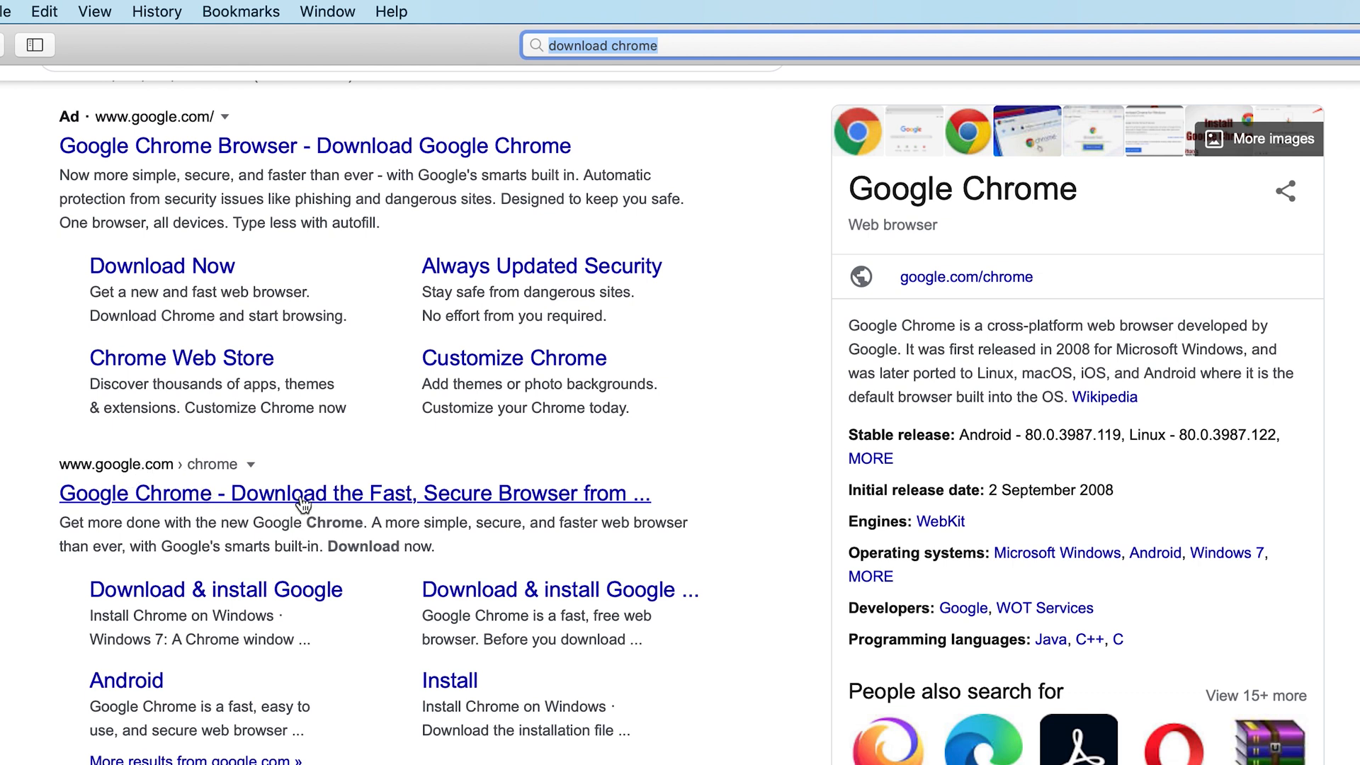
Download the Chrome installer from Google's Chrome page, reaching the thank-you instructions
click(354, 493)
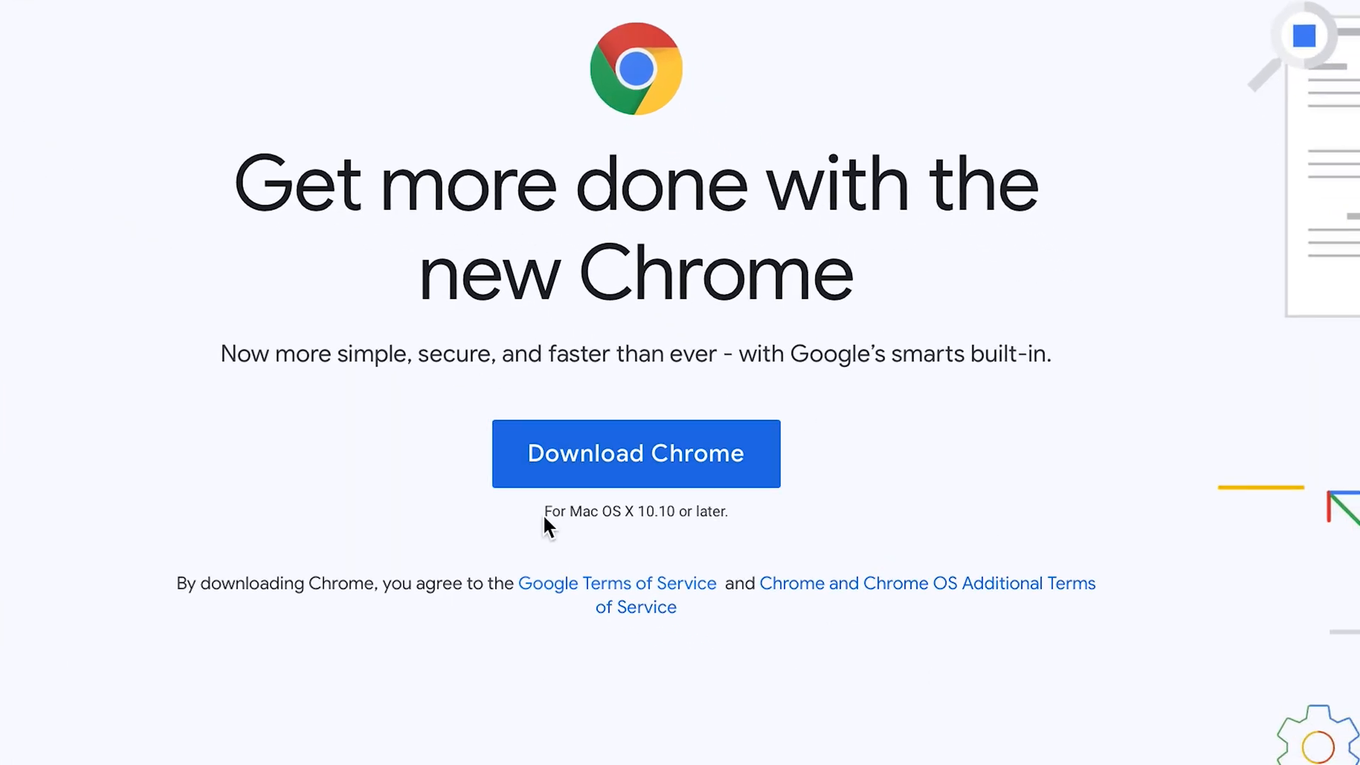
drag(543, 510, 729, 510)
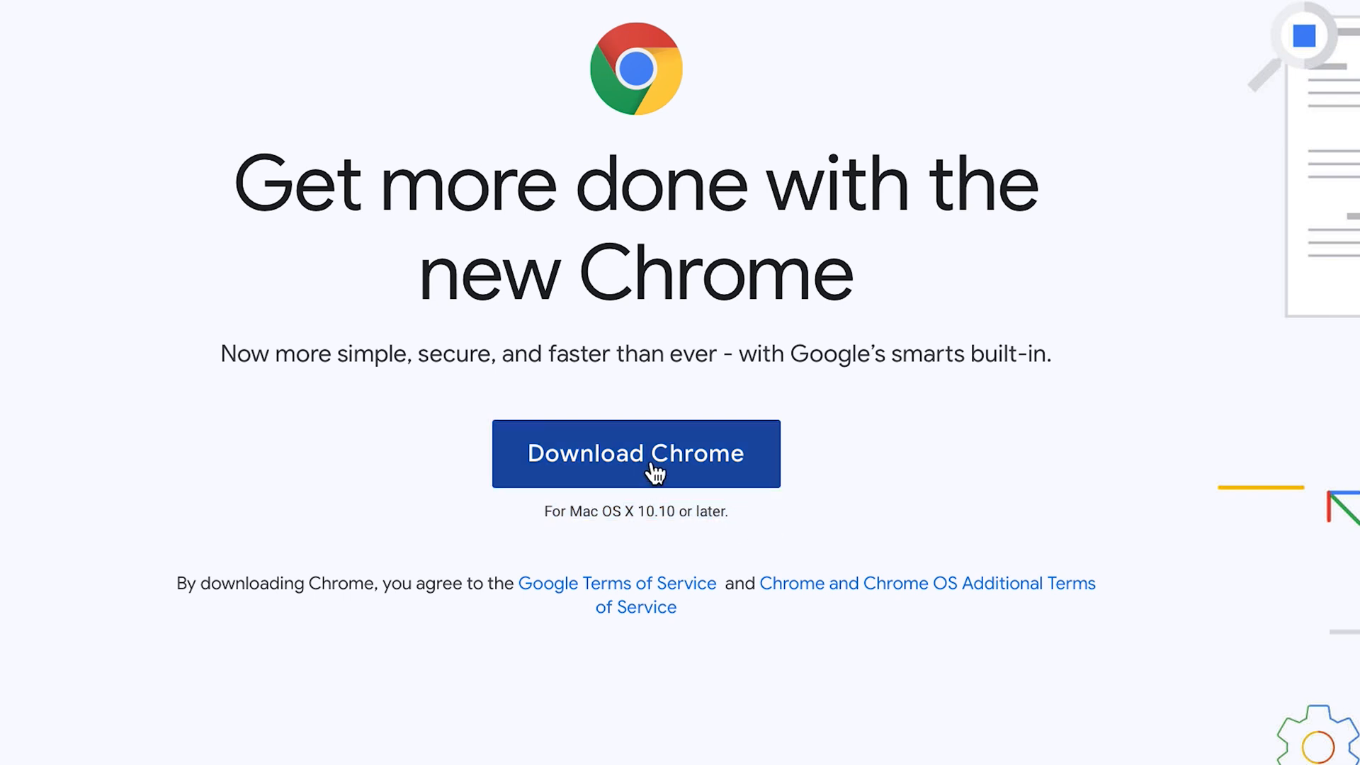
click(634, 452)
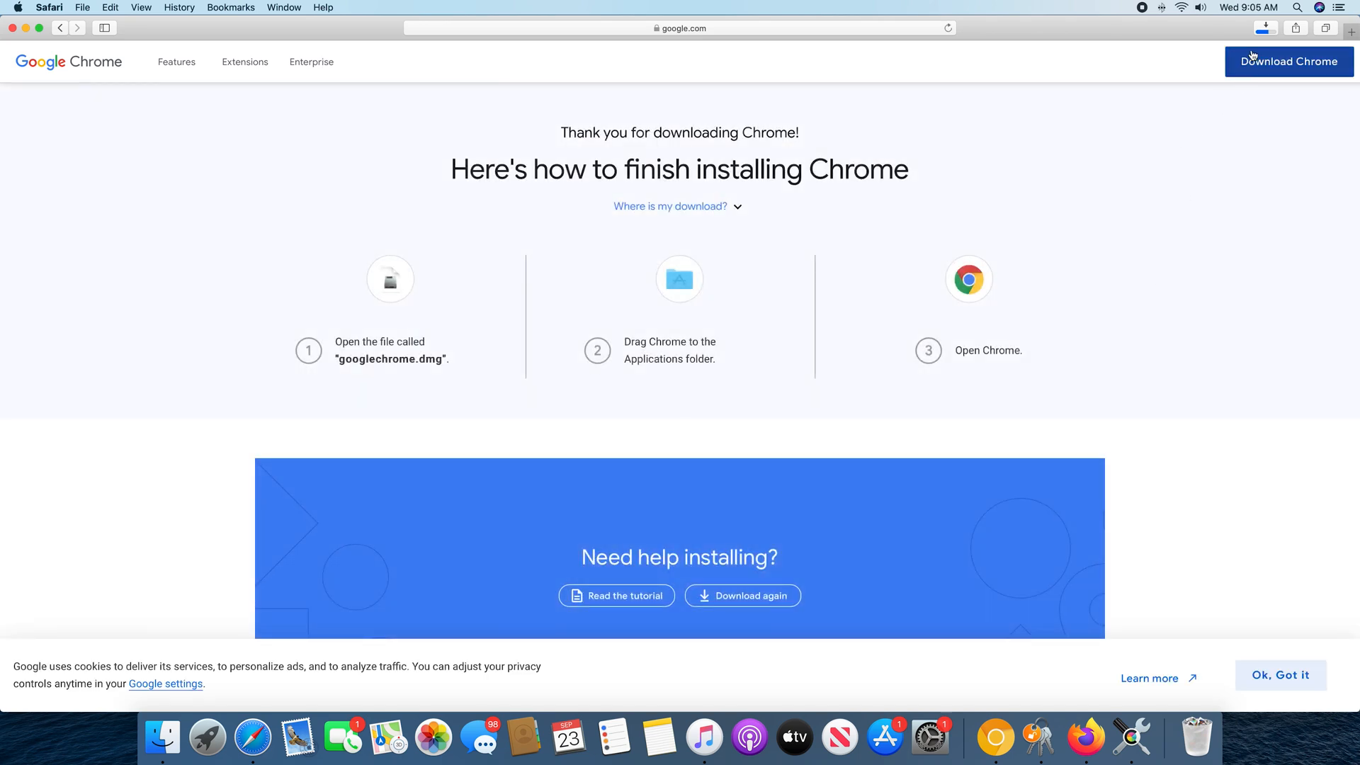
mouse_move(1263, 28)
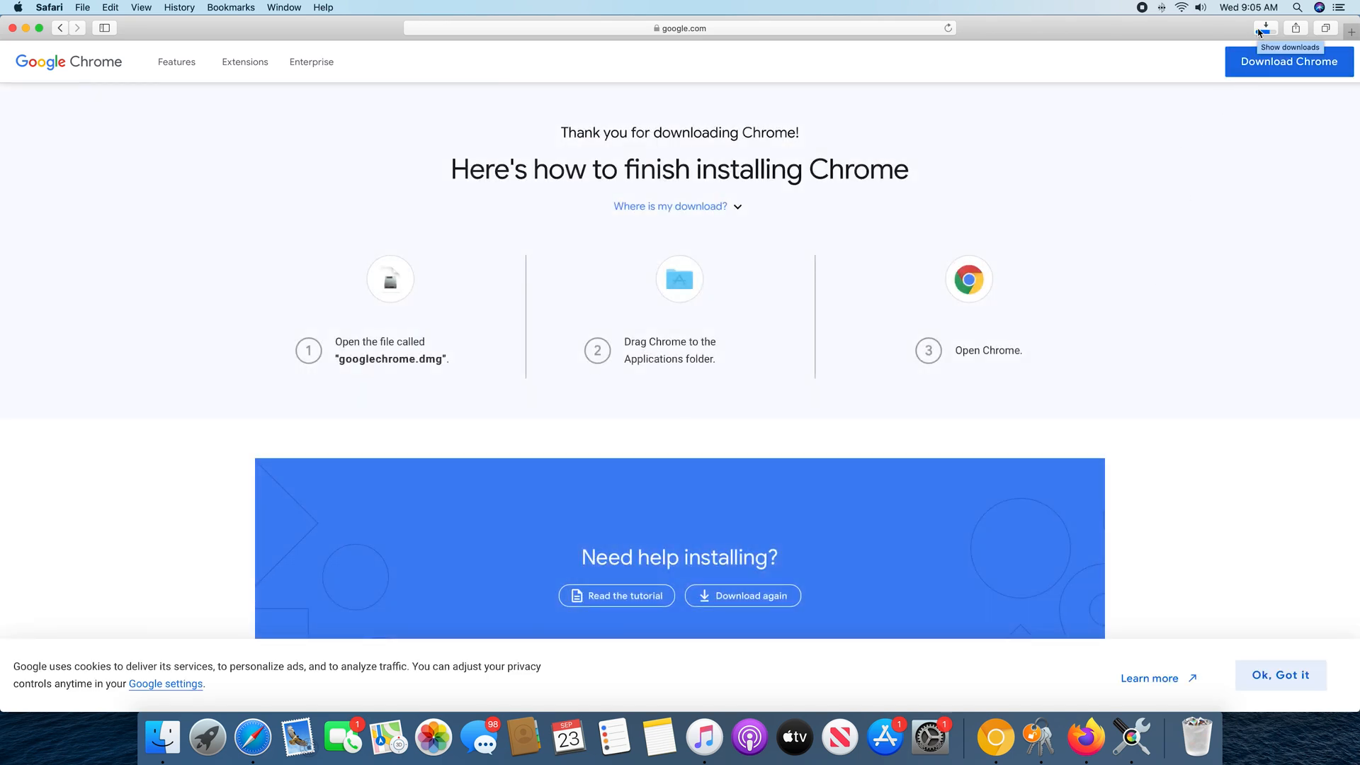
mouse_move(1264, 27)
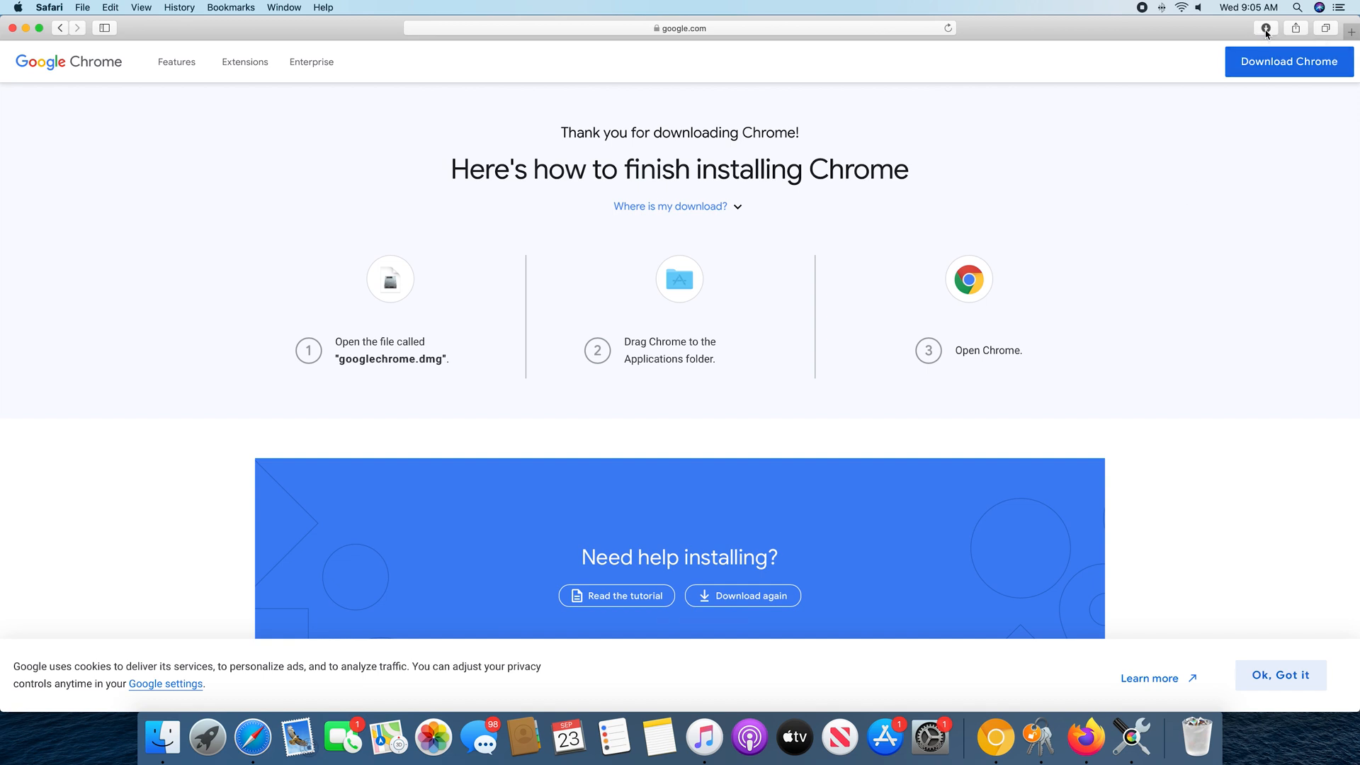
Open the downloaded googlechrome-2.dmg disk image from the Downloads folder
click(1265, 28)
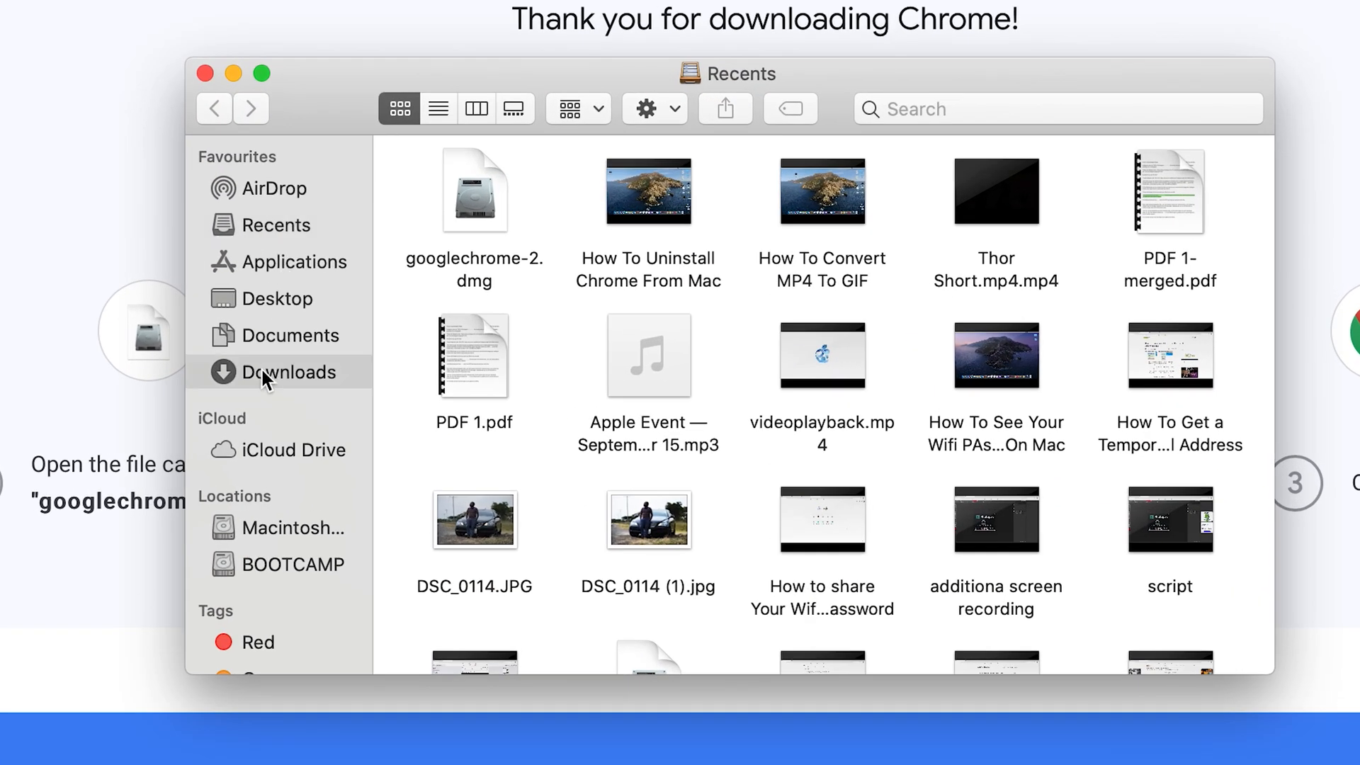
click(438, 108)
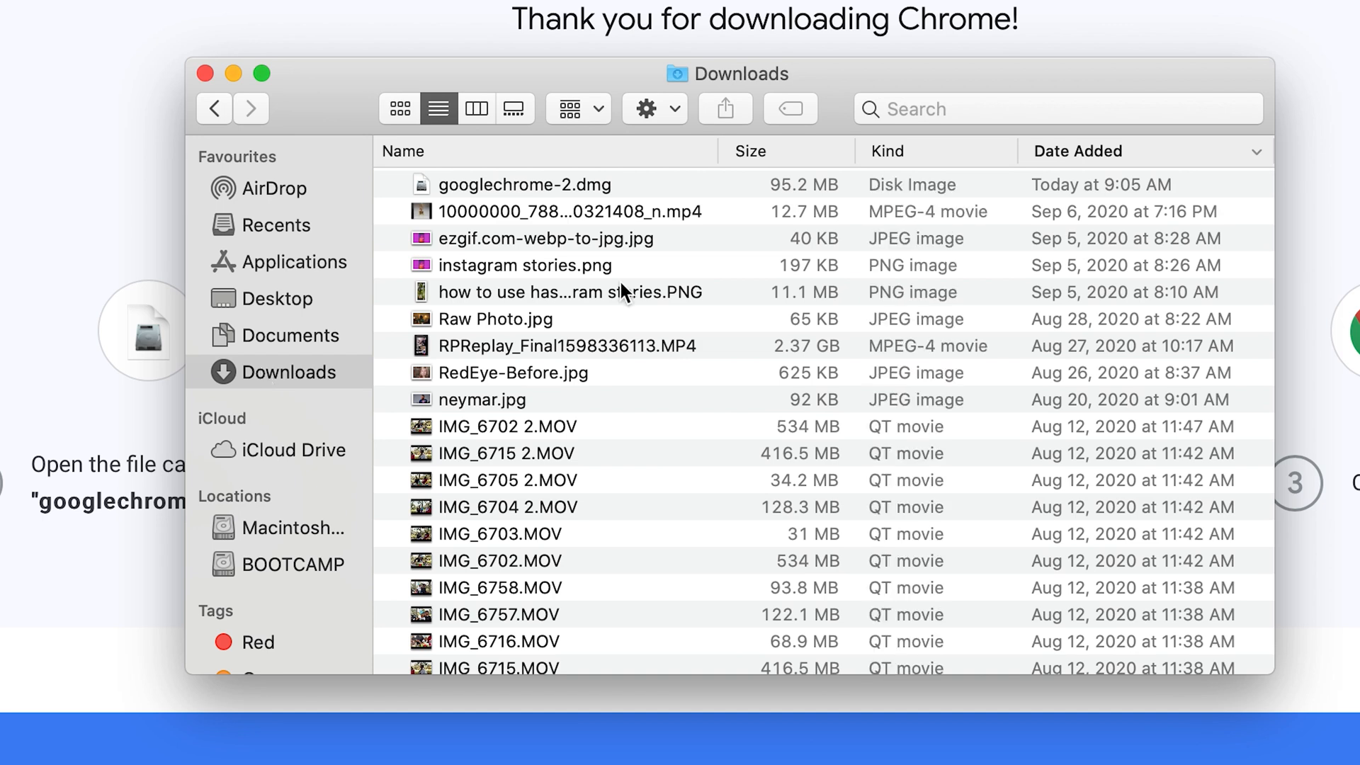
mouse_move(447, 192)
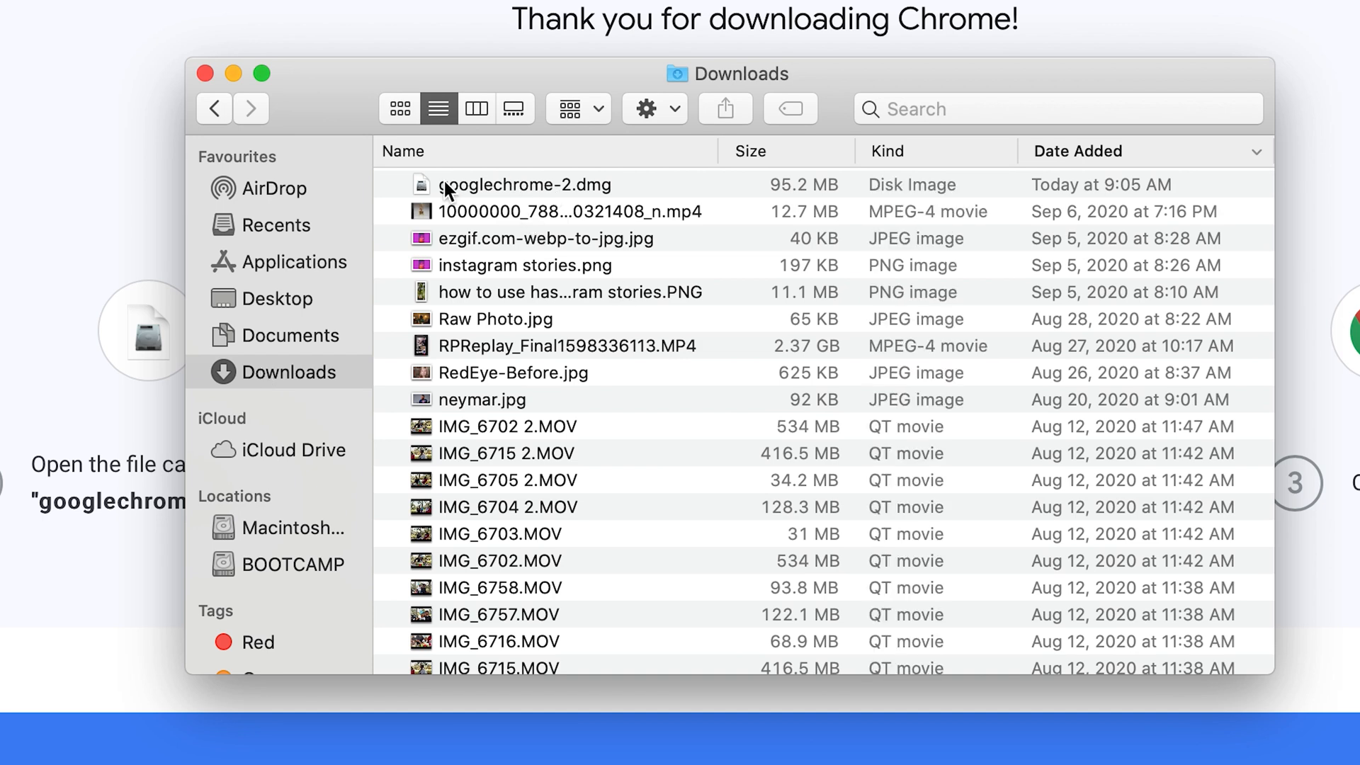
mouse_move(590, 201)
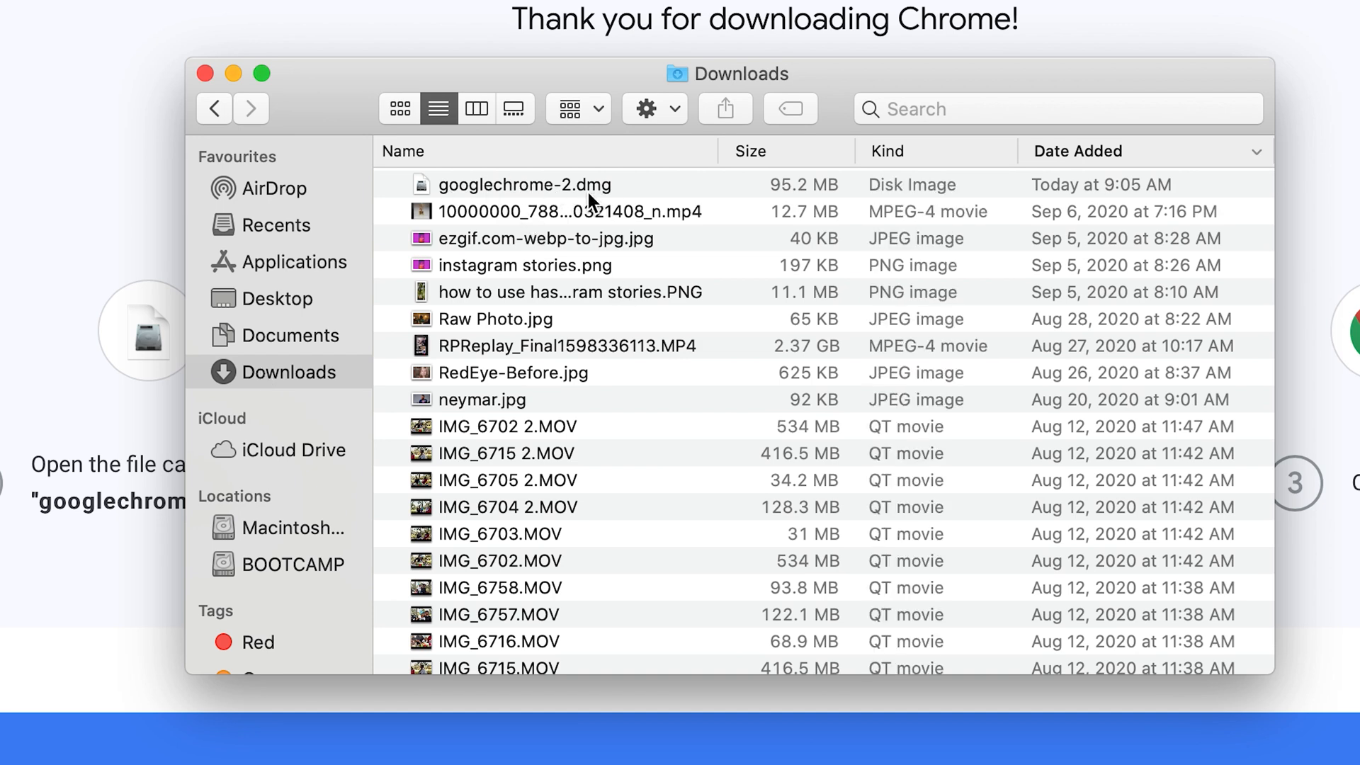
click(524, 185)
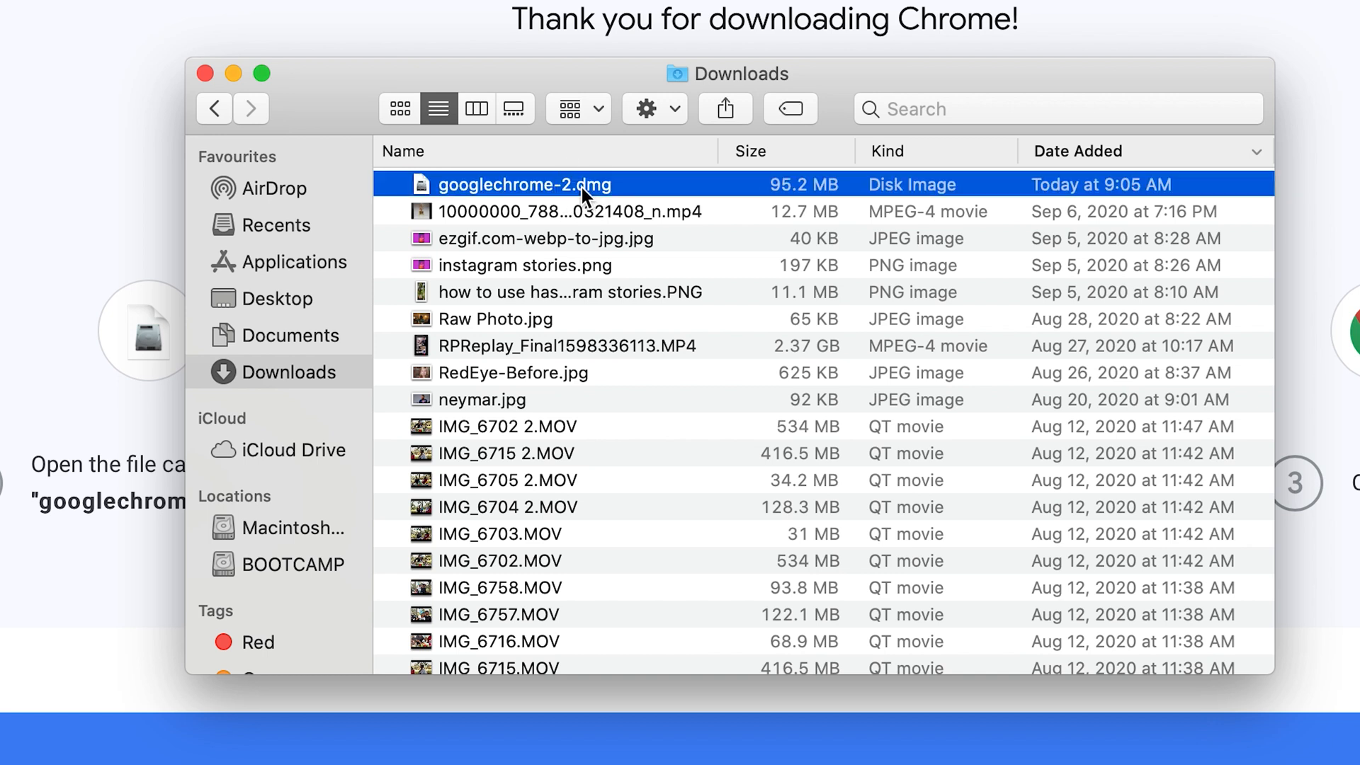
double_click(524, 184)
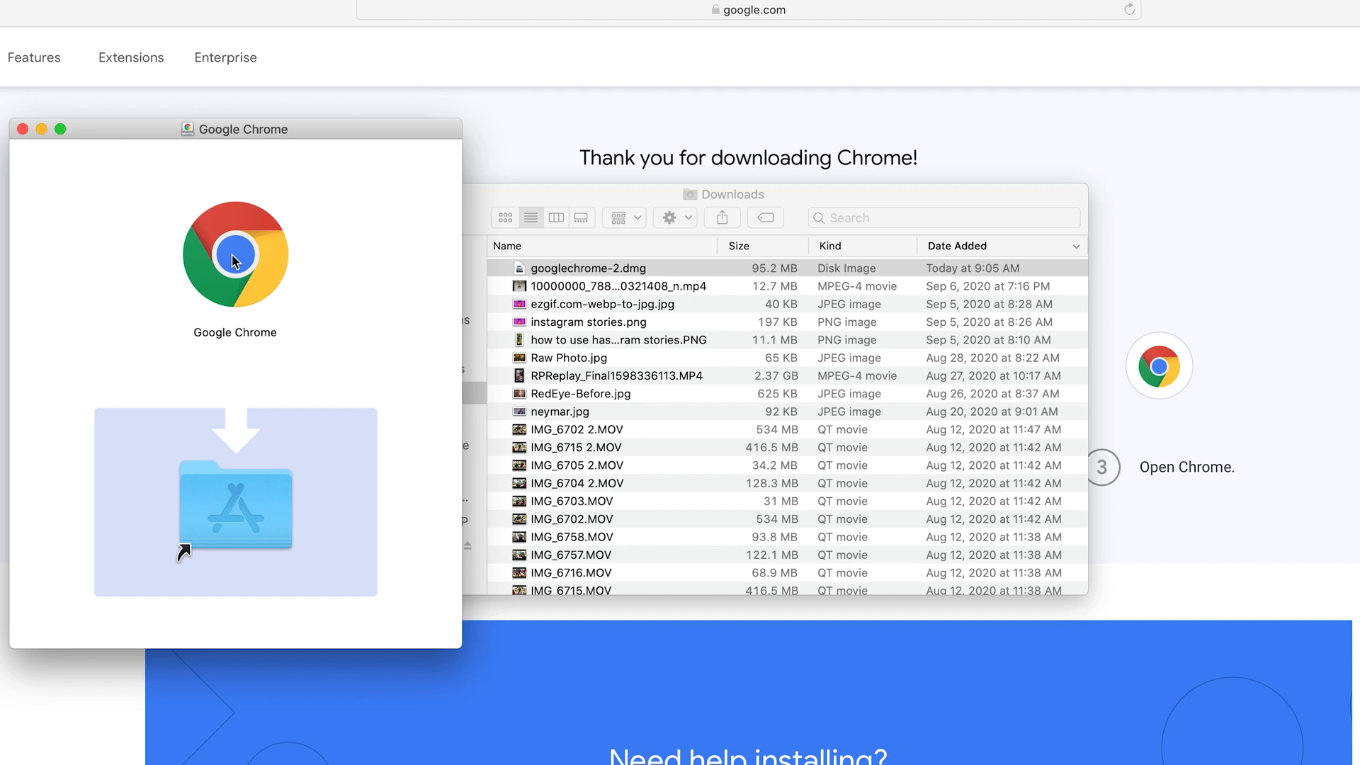
mouse_move(272, 252)
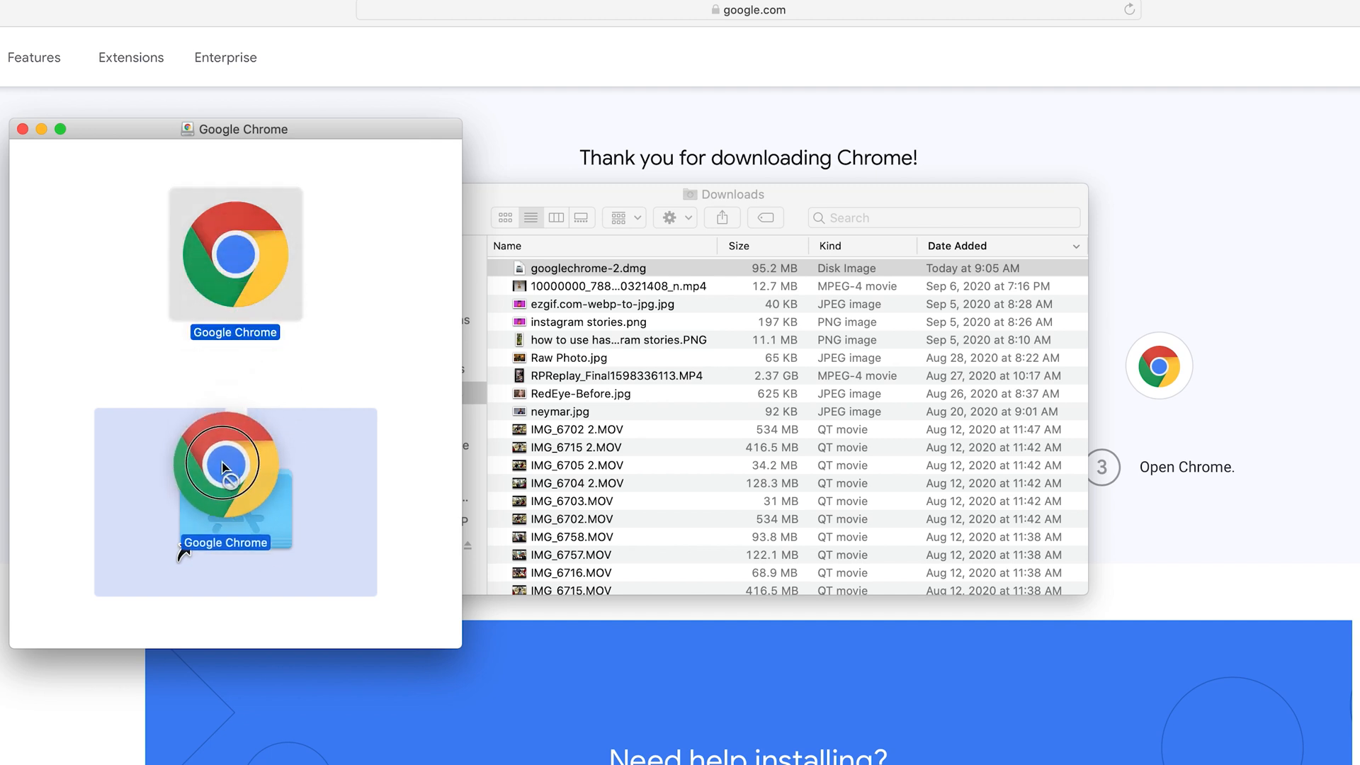
Copy Google Chrome into the Applications folder and close the installer window
drag(234, 463, 235, 503)
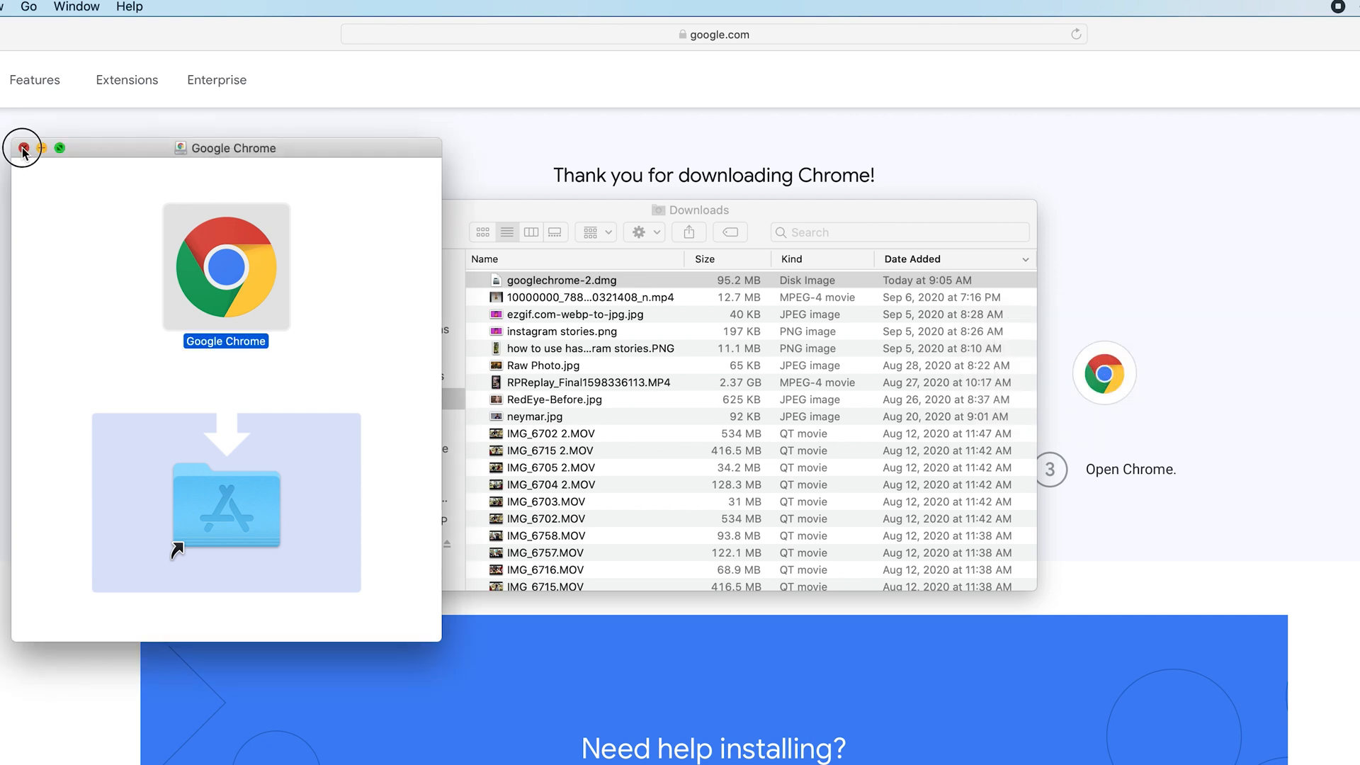
click(23, 148)
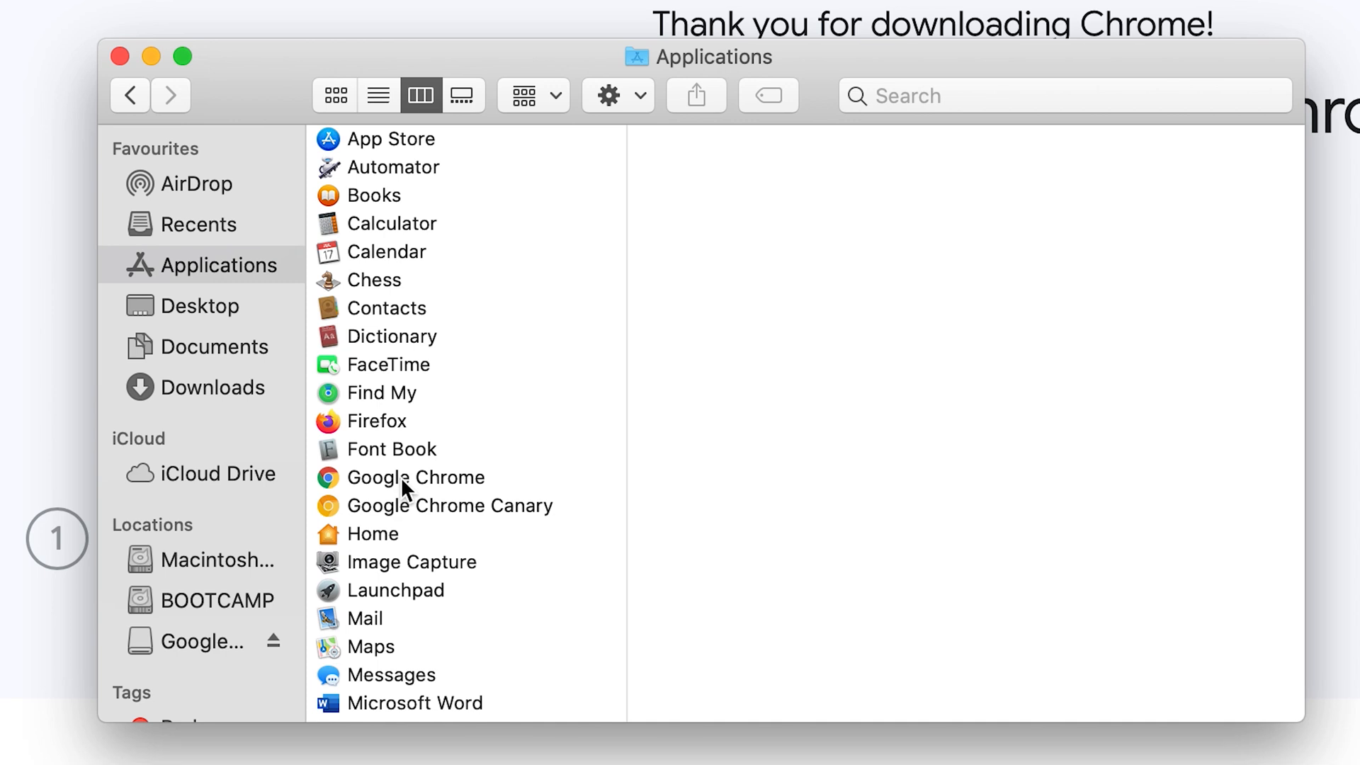
Launch Google Chrome from Applications, approving the internet-download security warning
click(414, 477)
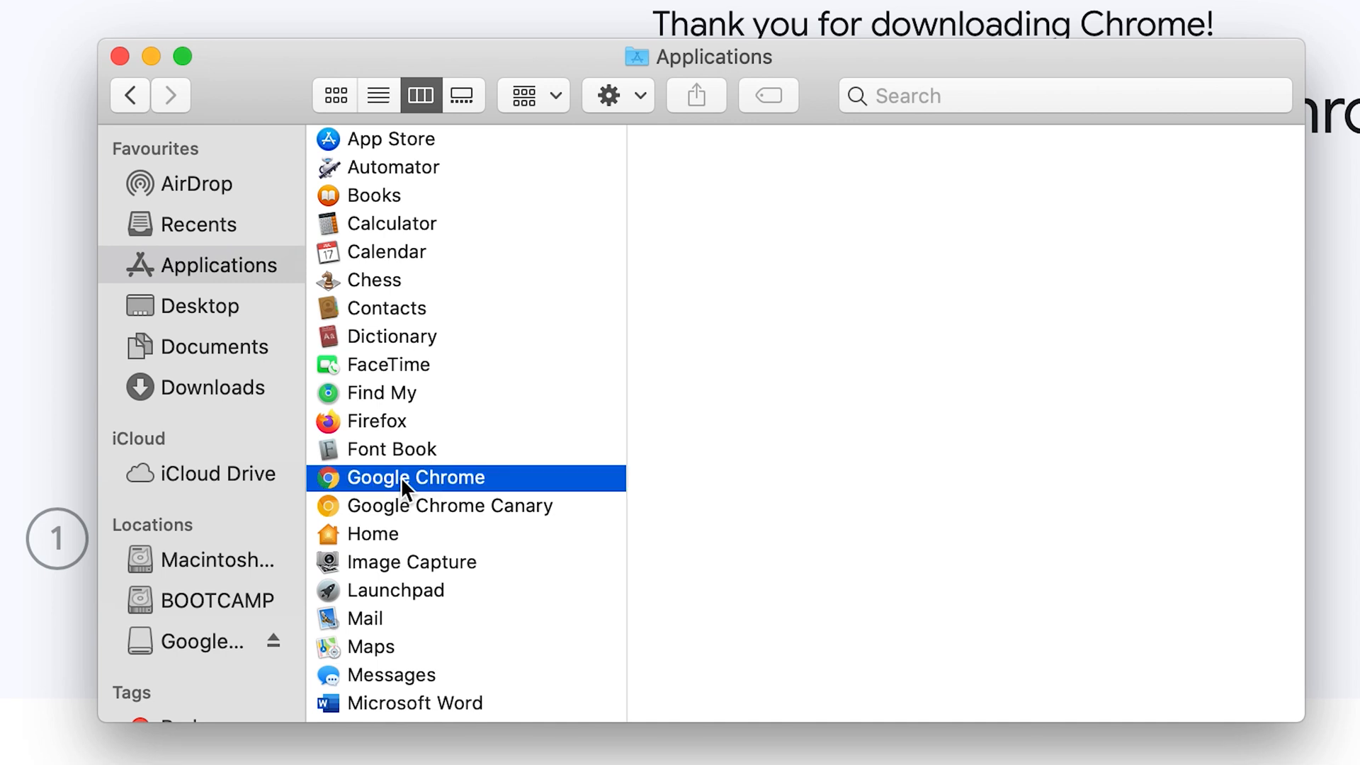
click(414, 477)
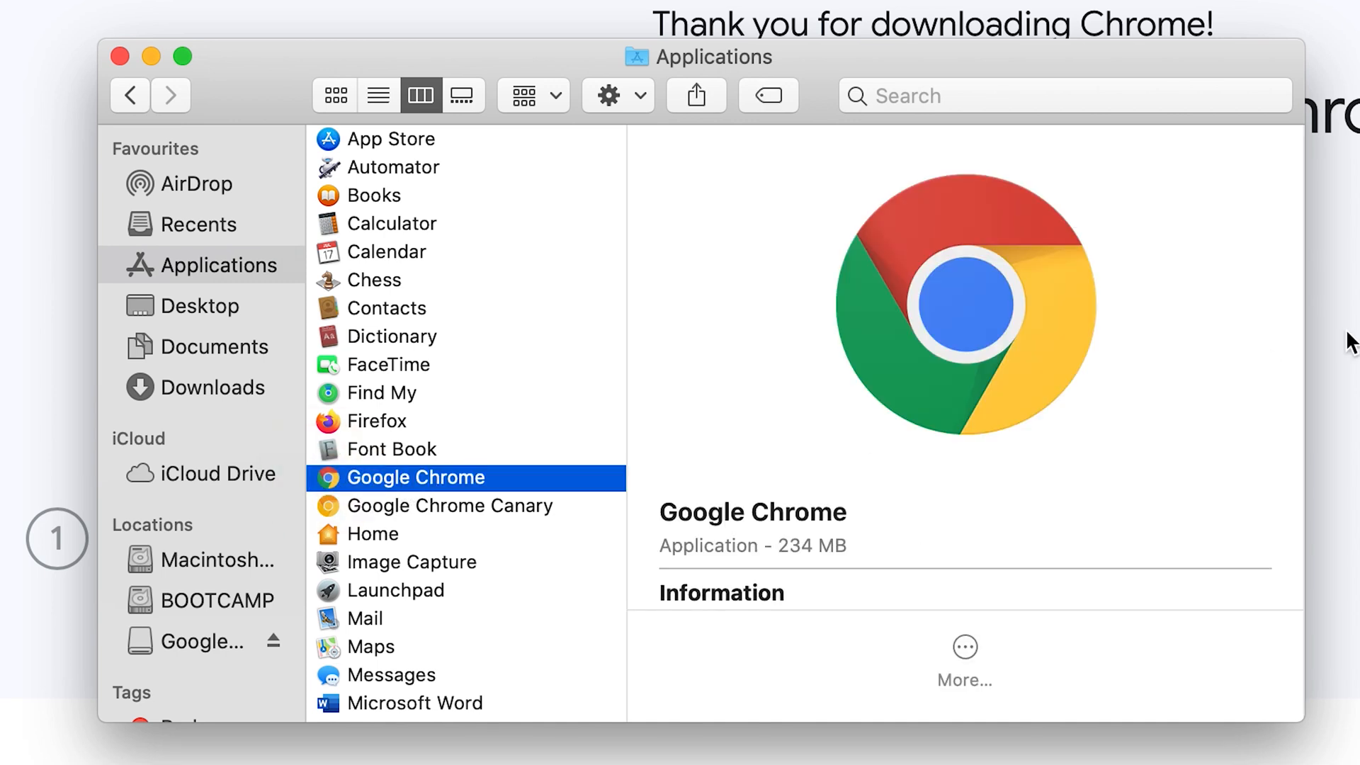
double_click(414, 477)
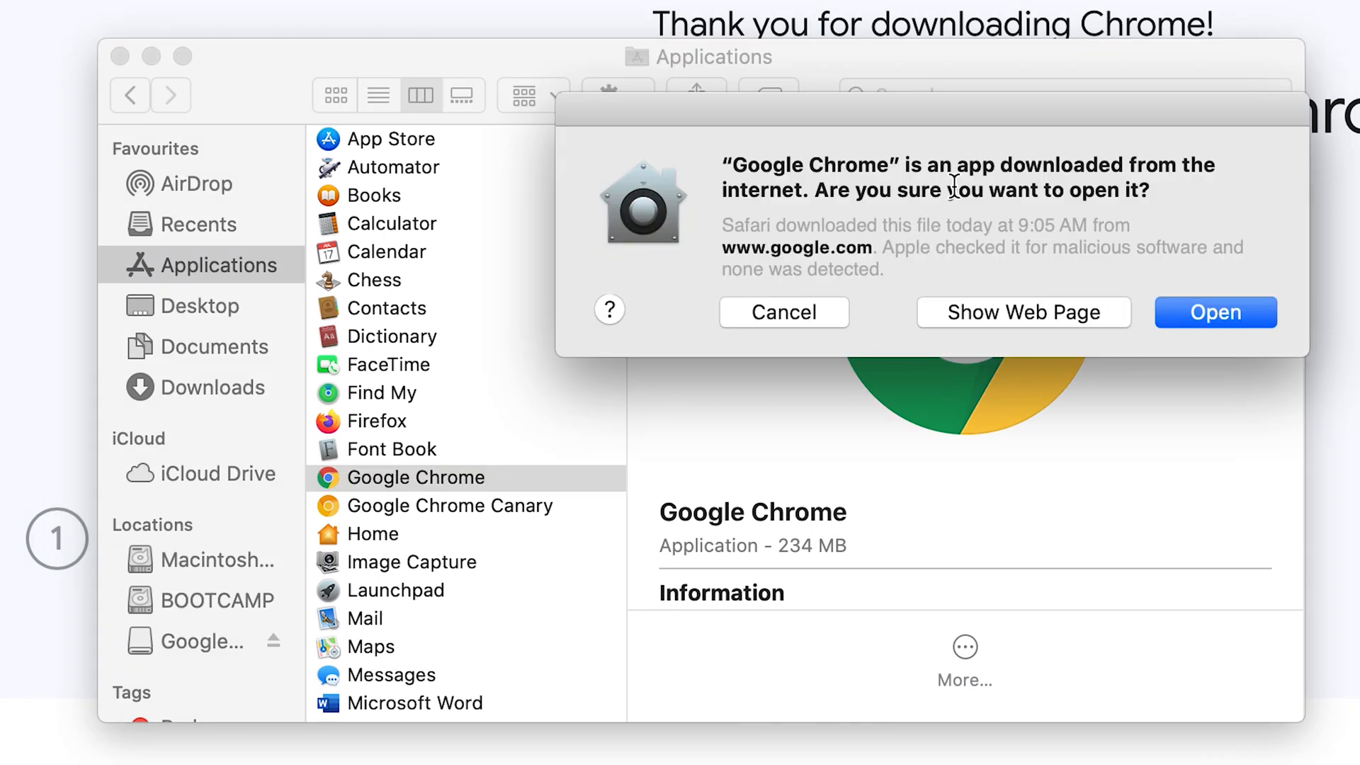
click(1213, 311)
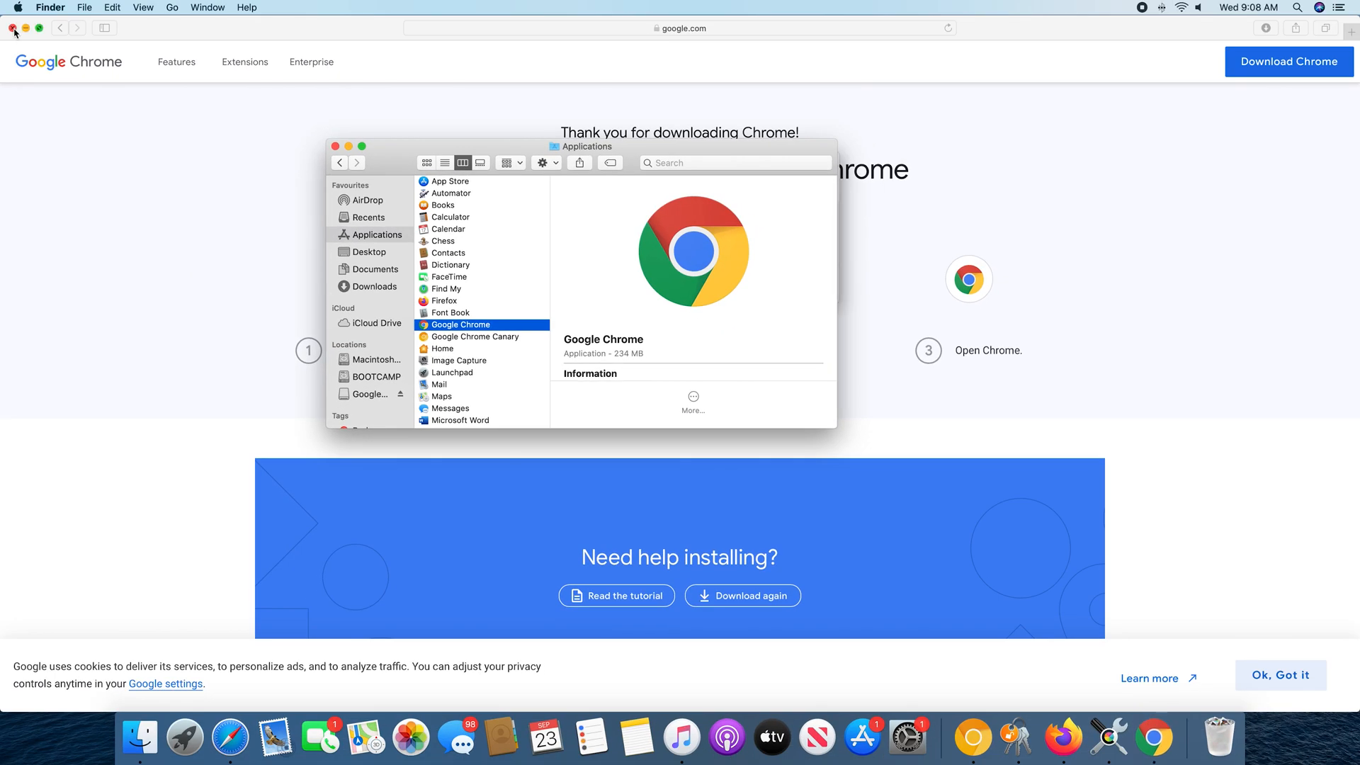
Close Safari, start Chrome keeping Safari as default, and make Chrome full-screen
click(13, 28)
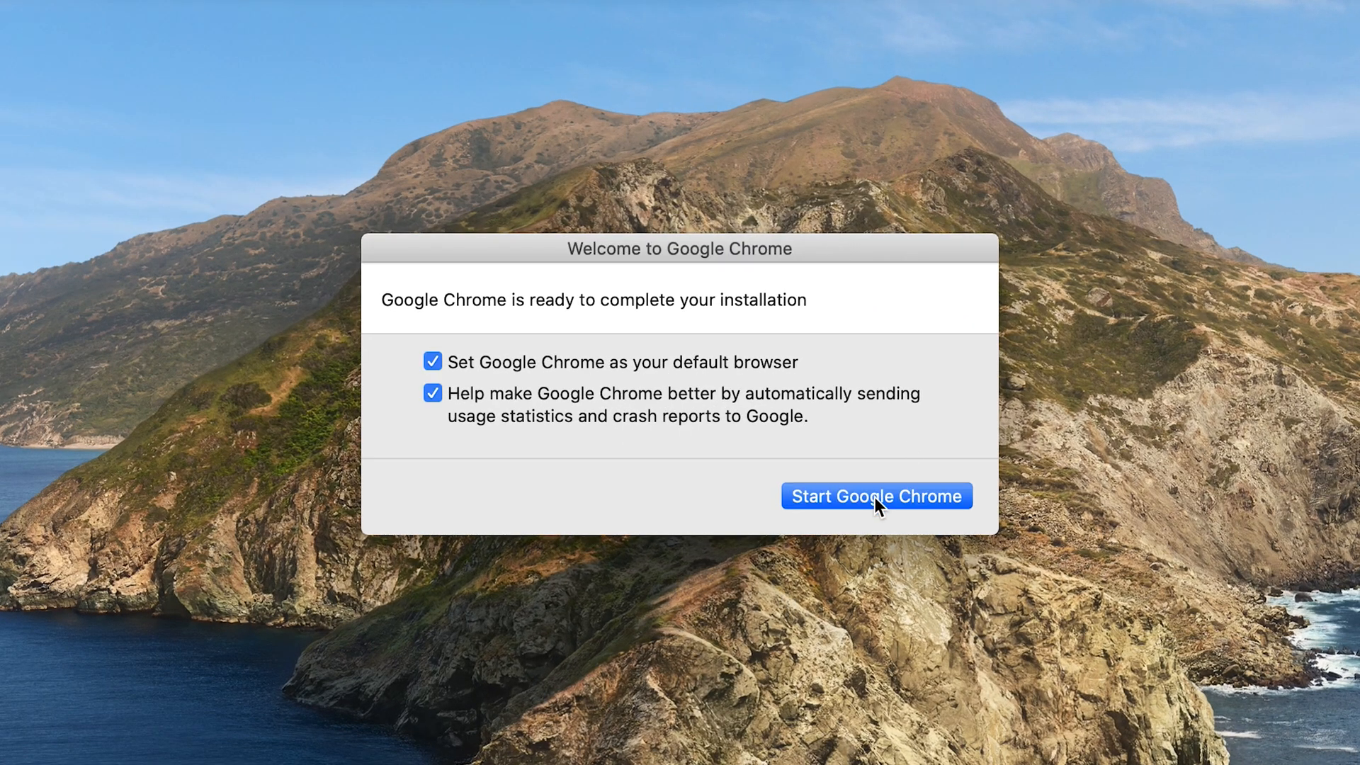
click(875, 496)
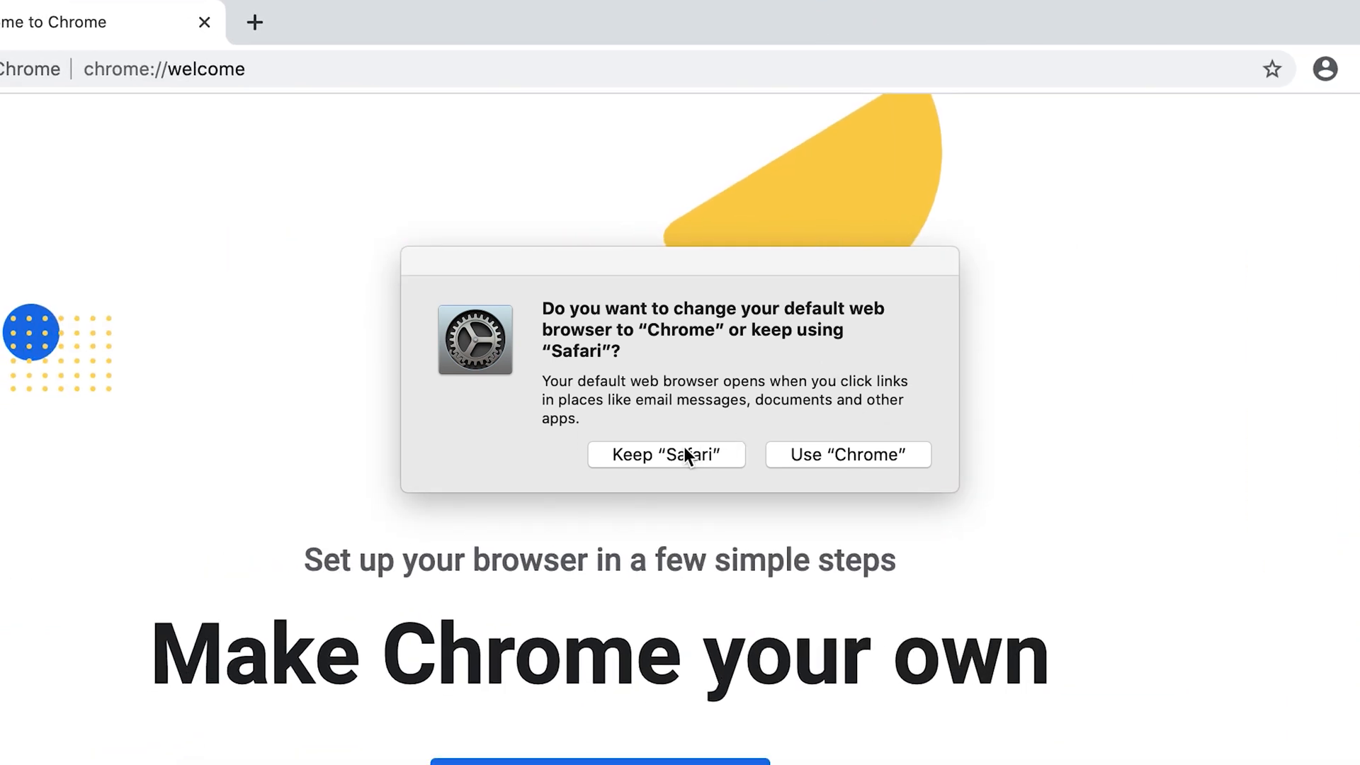
click(664, 455)
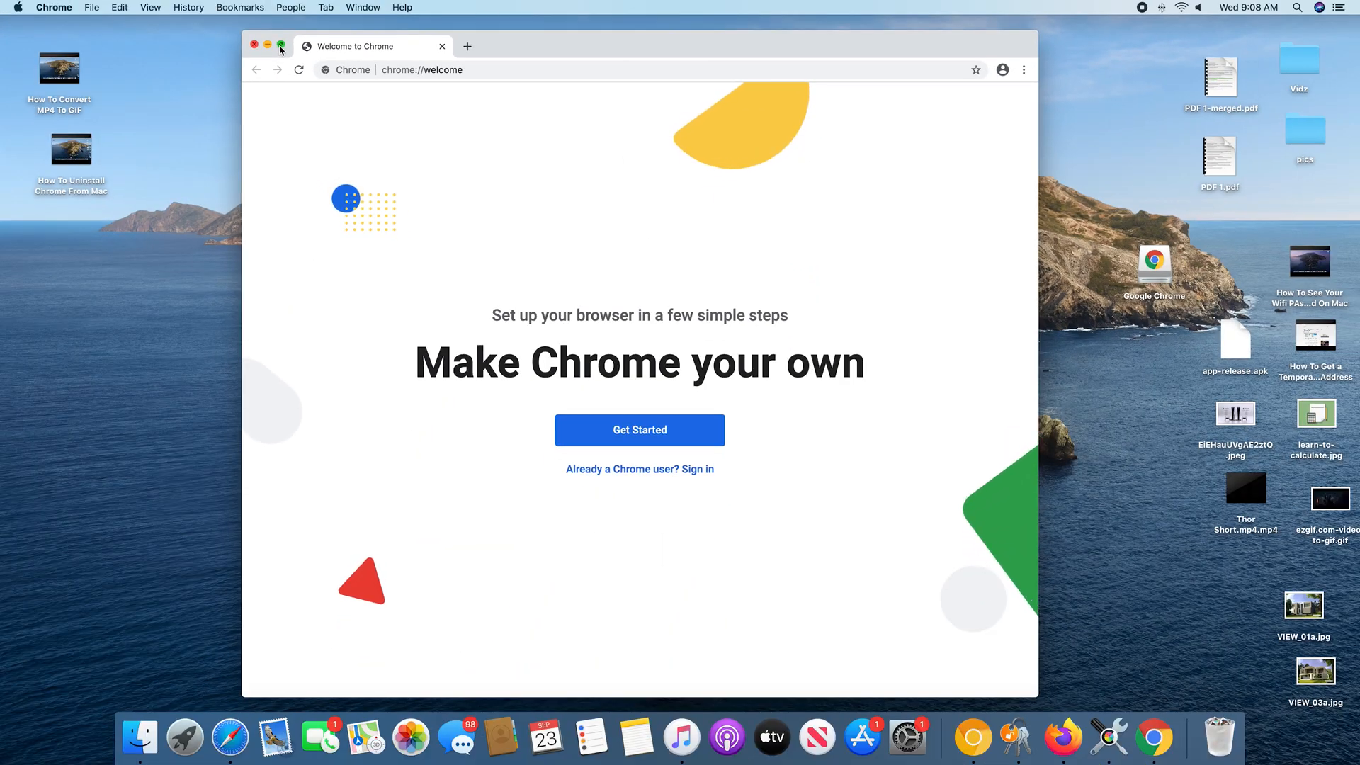
click(281, 46)
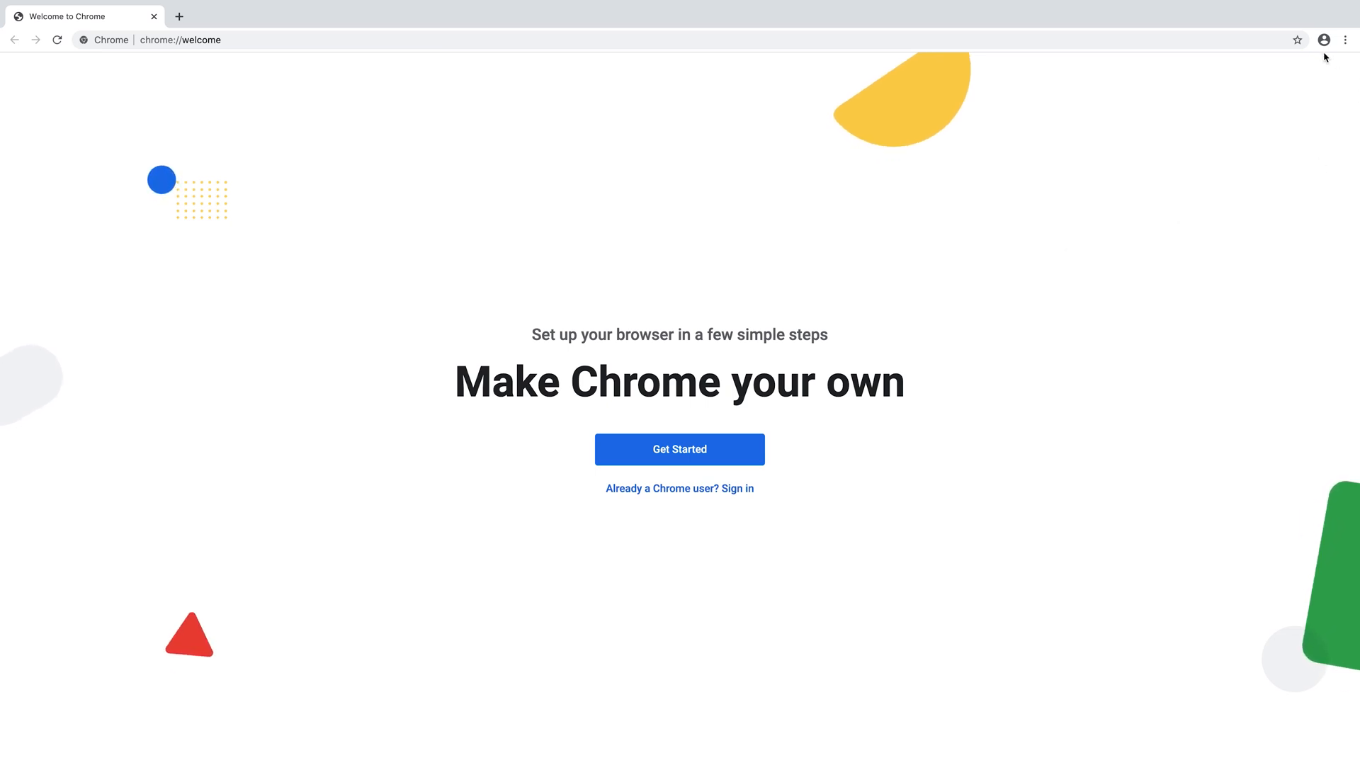
mouse_move(1189, 199)
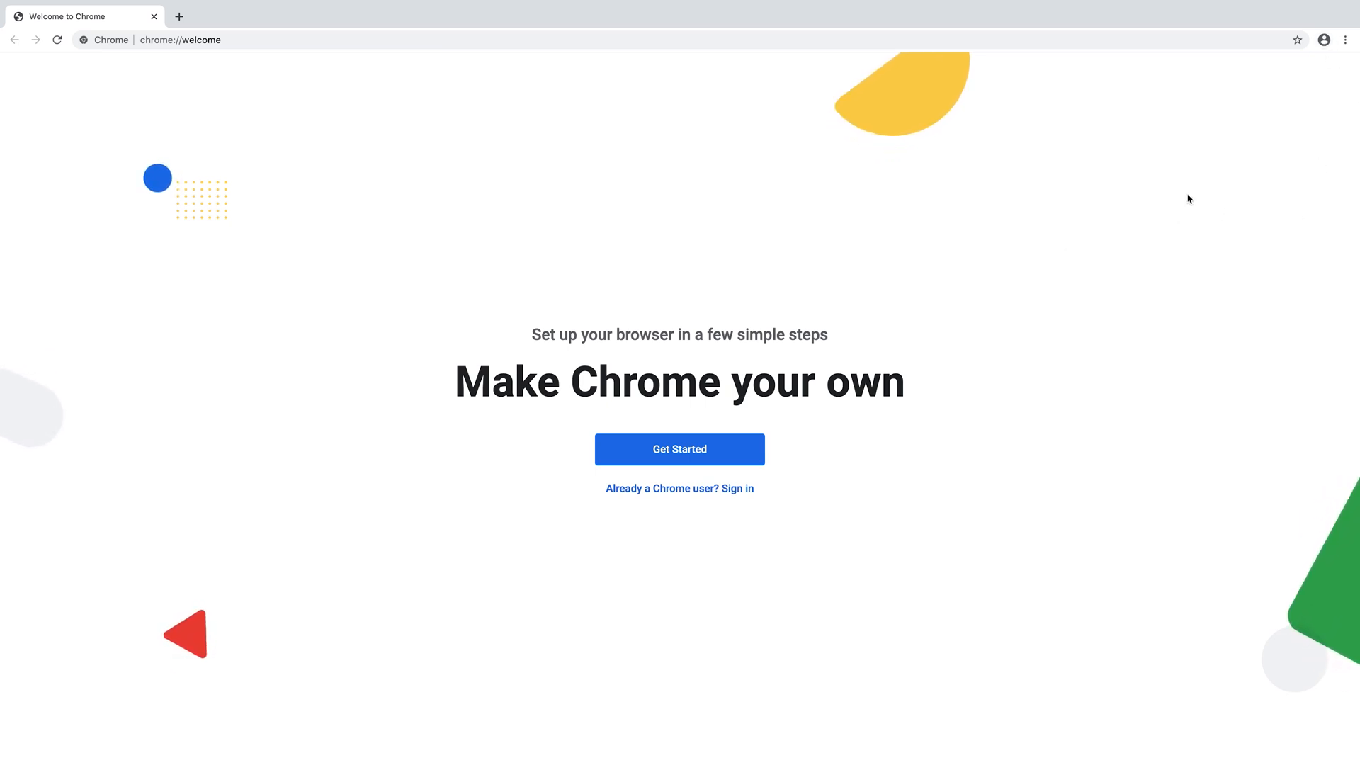